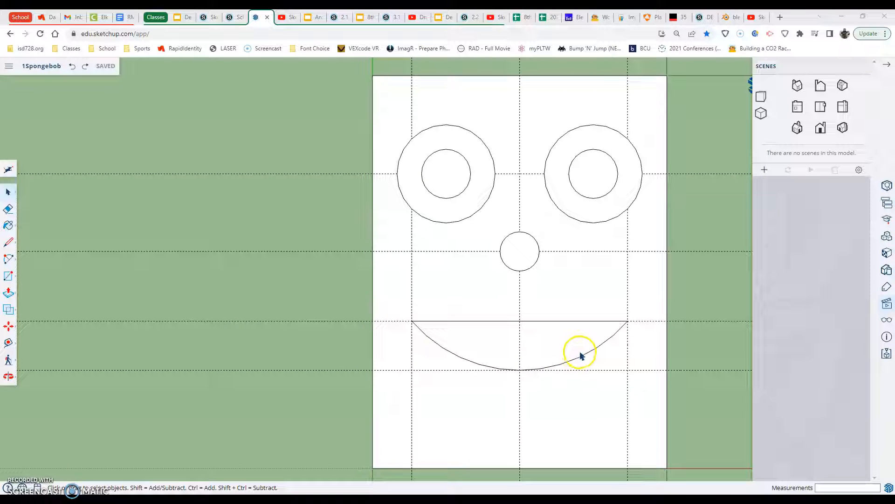
mouse_move(562, 327)
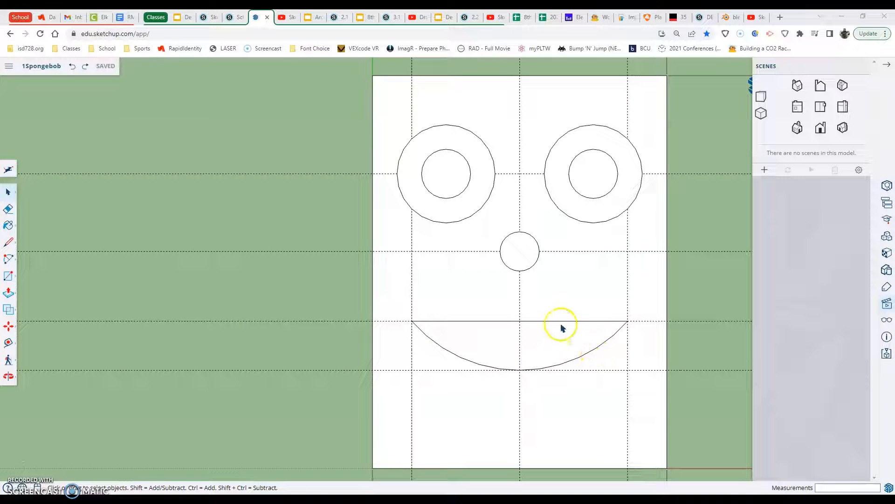
mouse_move(574, 324)
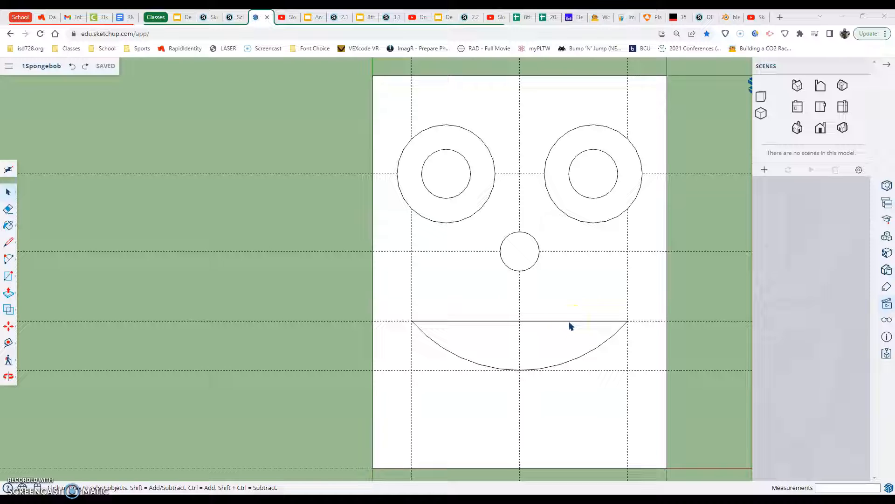
mouse_move(582, 309)
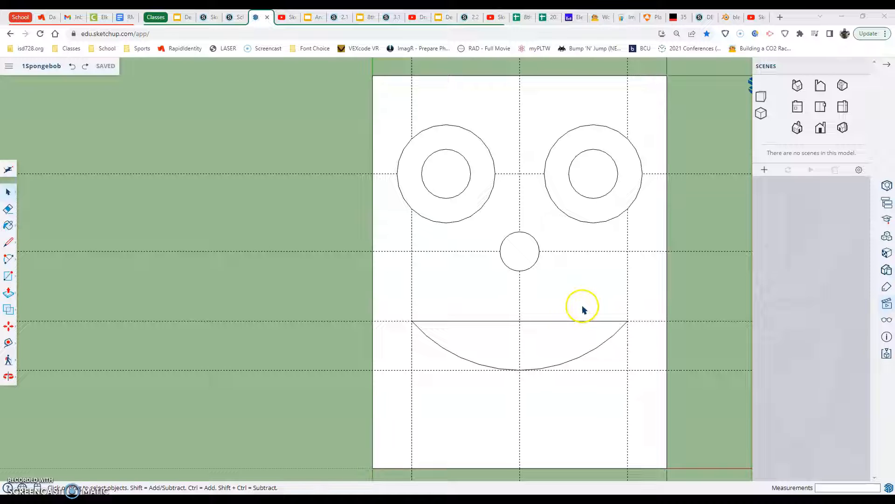
mouse_move(538, 315)
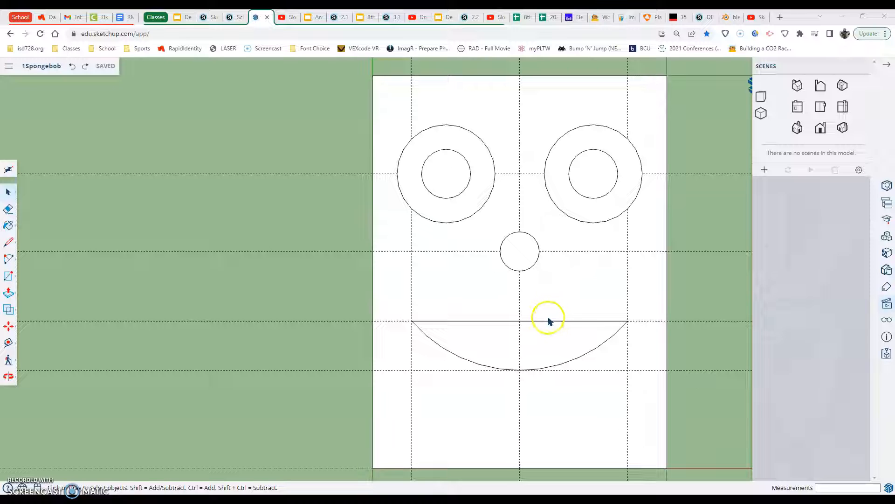
mouse_move(551, 340)
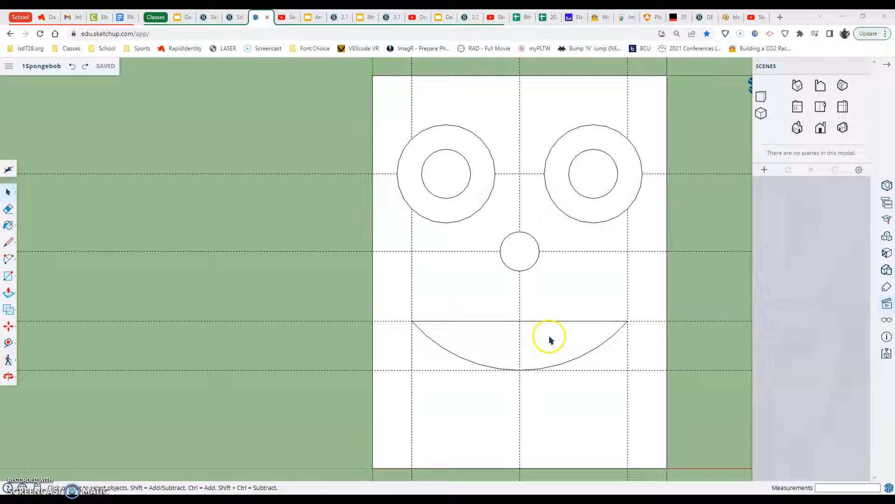
mouse_move(605, 339)
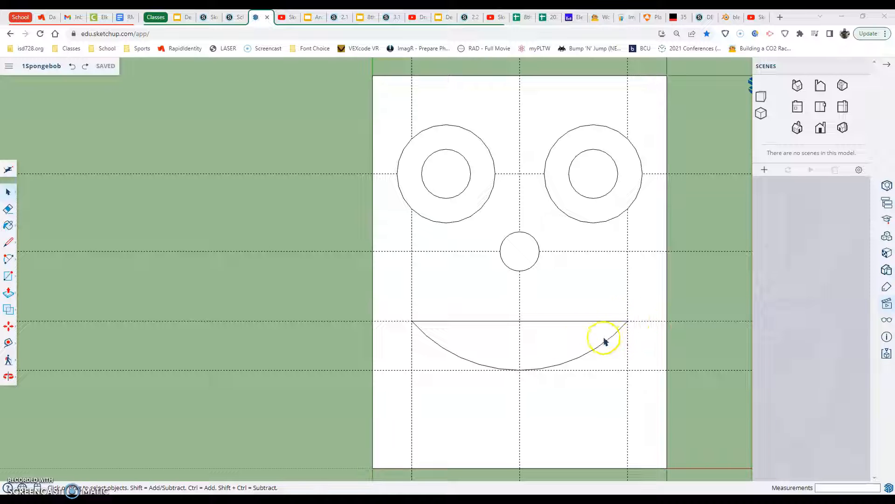
mouse_move(526, 350)
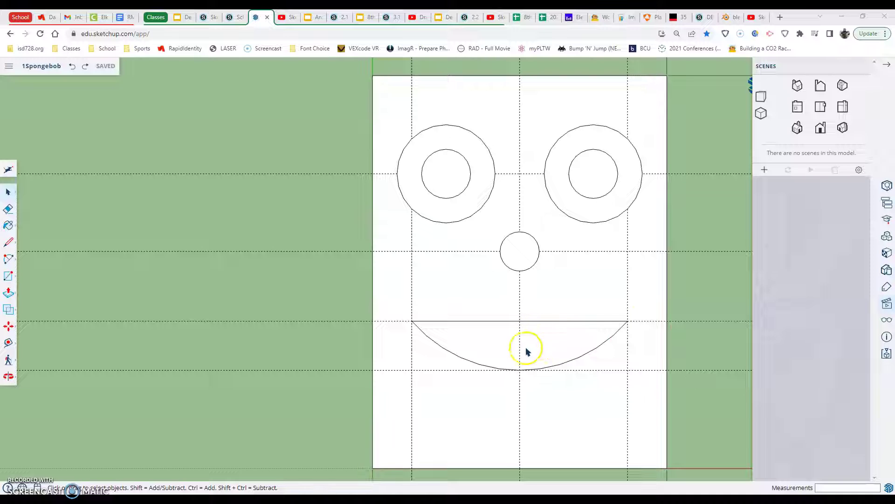
mouse_move(218, 33)
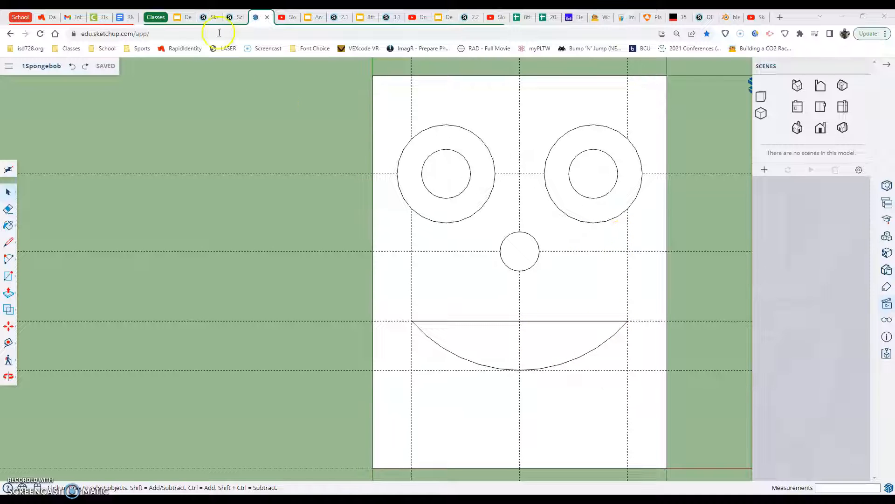
mouse_move(236, 17)
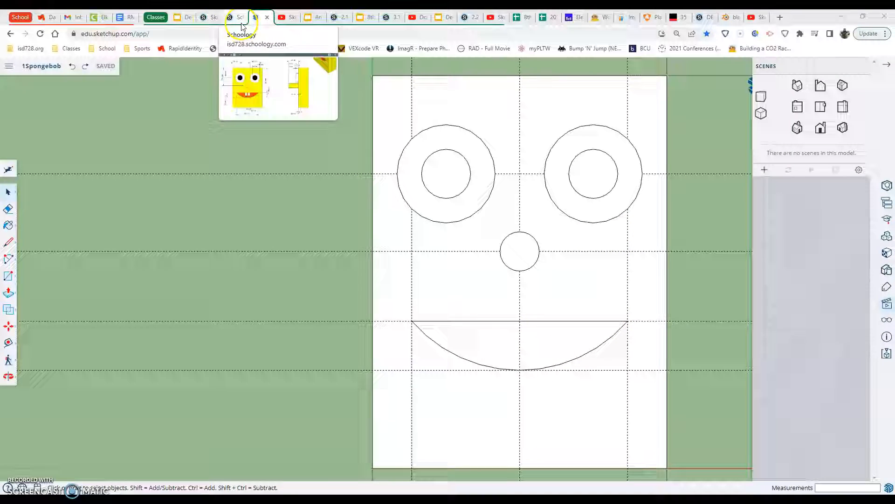
View the dimensioned SpongeBob reference drawing with the mouth and teeth depths in Schoology.
left_click(235, 17)
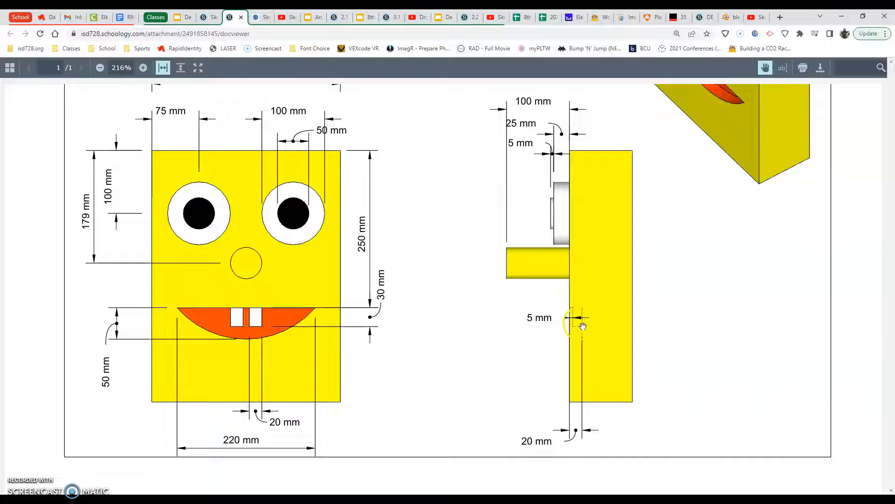
mouse_move(573, 376)
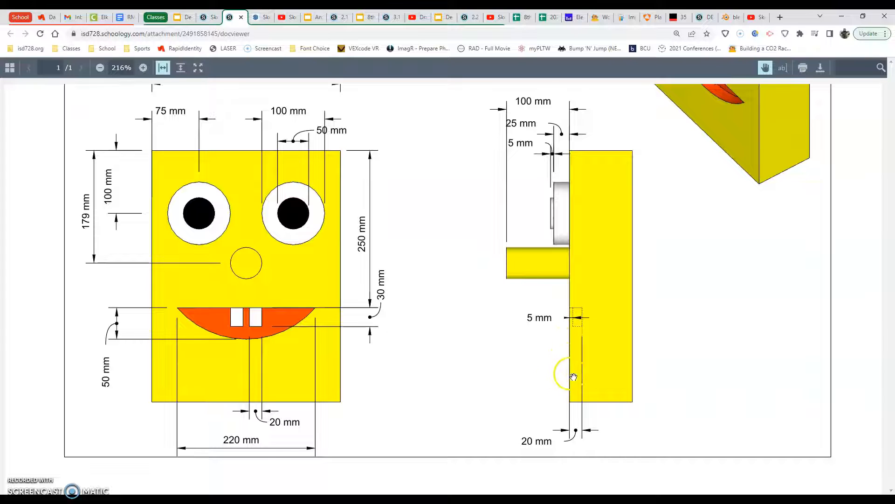
mouse_move(468, 245)
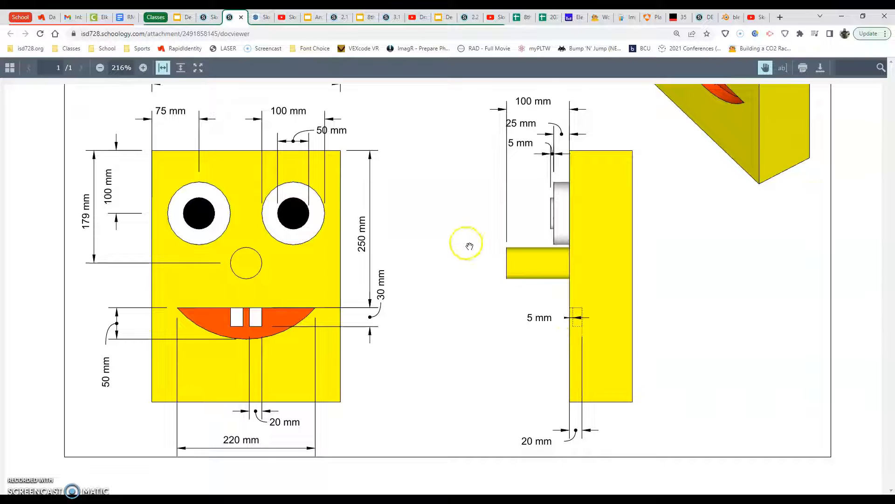
mouse_move(287, 27)
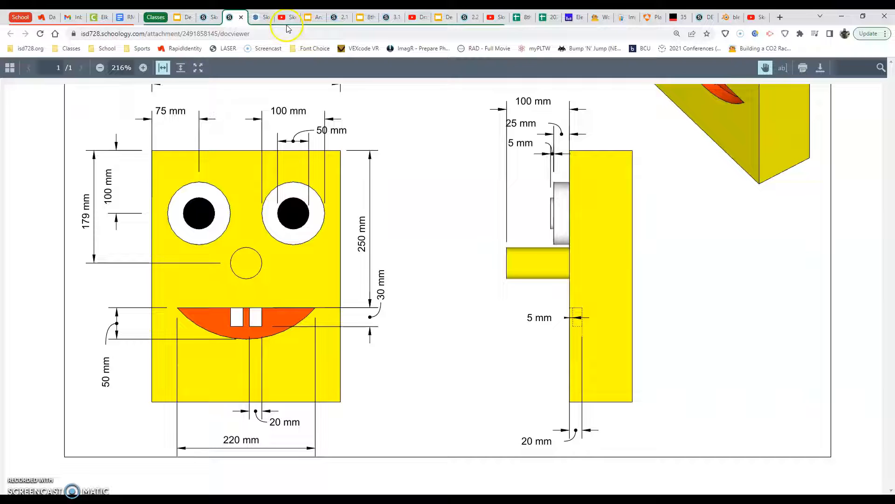
Push the half-circle mouth face 20 mm into SpongeBob's face with Push/Pull.
left_click(261, 17)
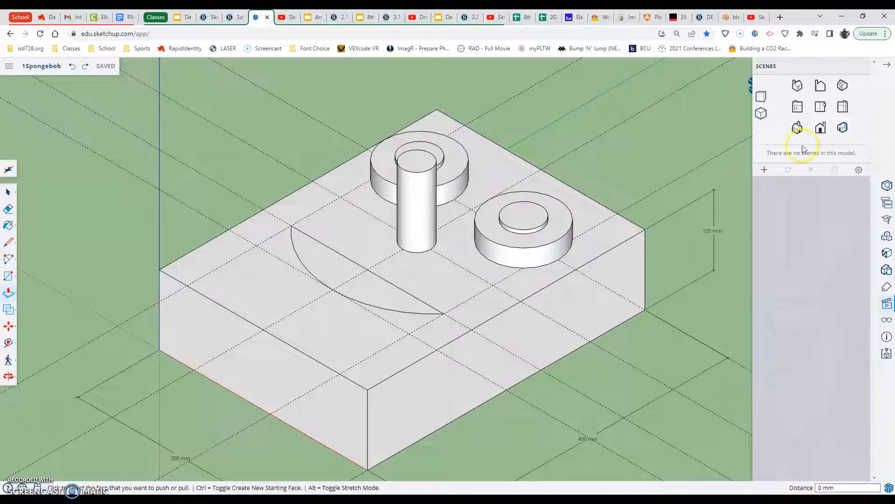
left_click(380, 290)
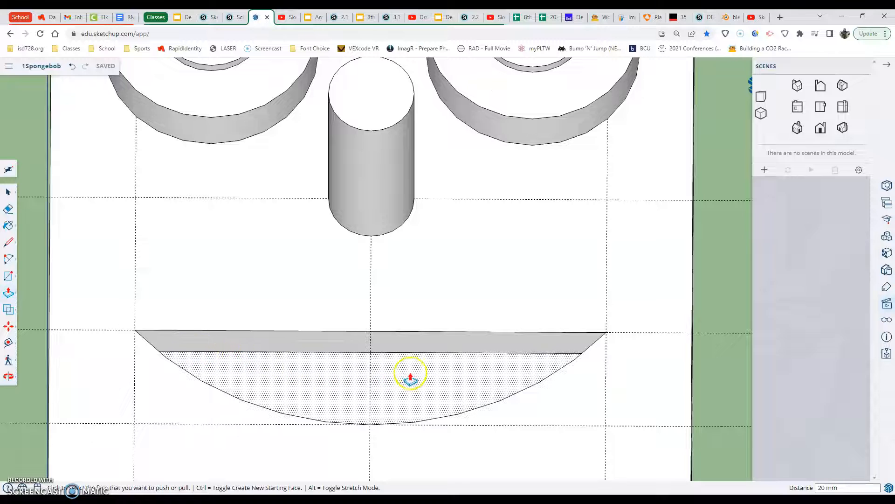
mouse_move(301, 360)
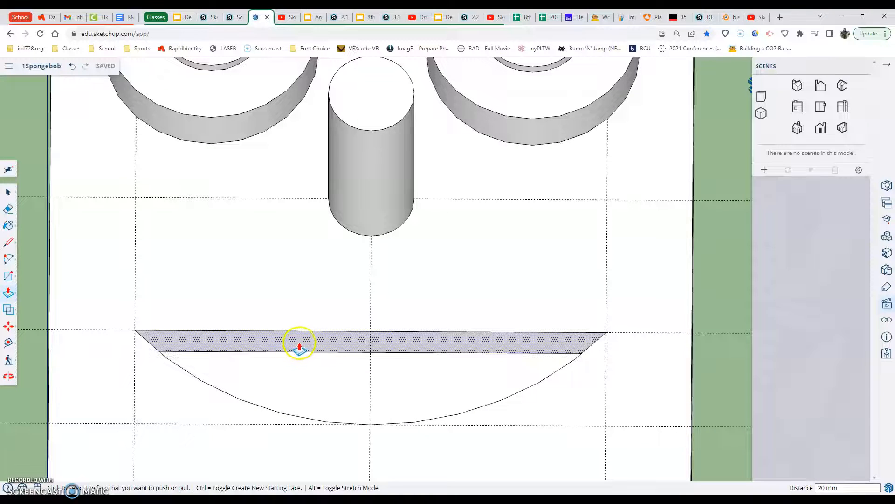
mouse_move(324, 347)
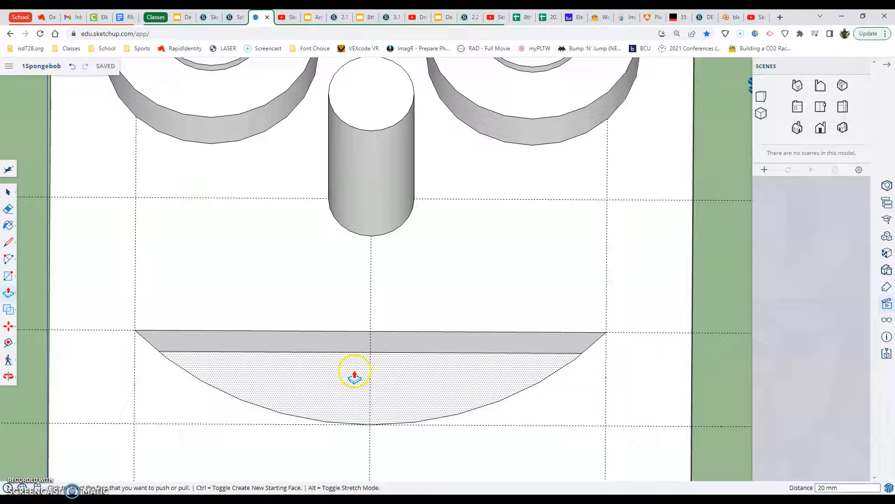
mouse_move(272, 363)
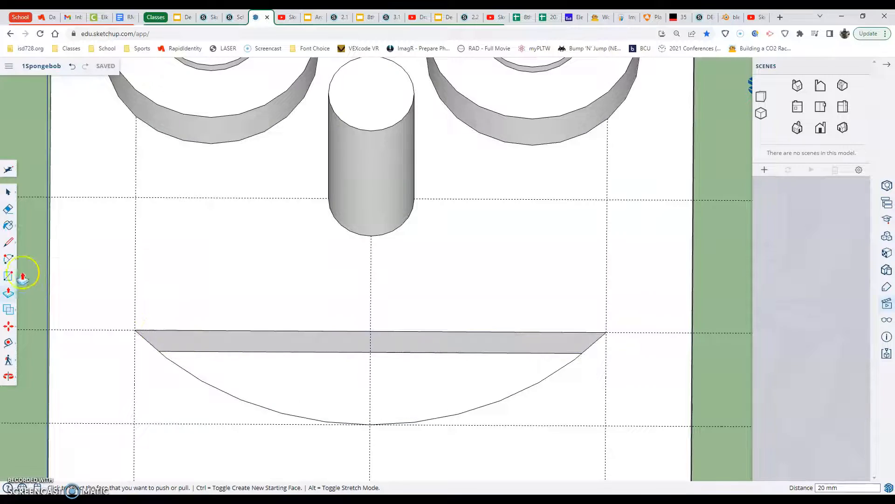
left_click(8, 208)
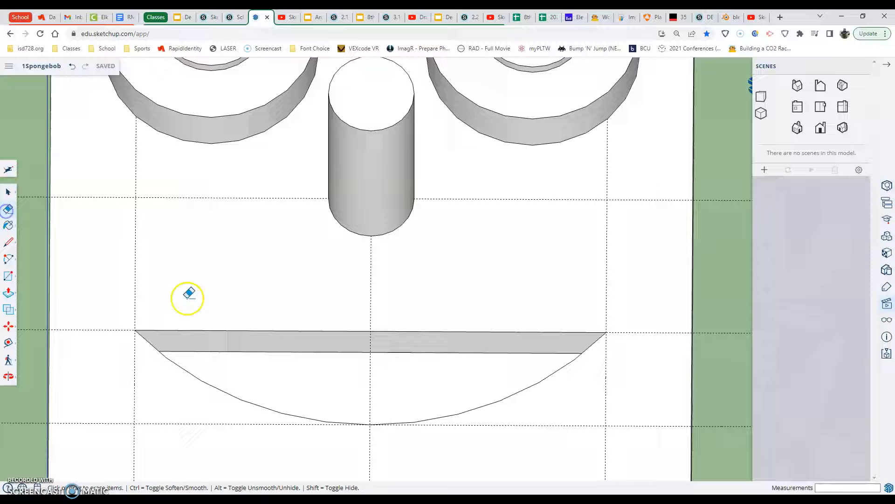
mouse_move(372, 376)
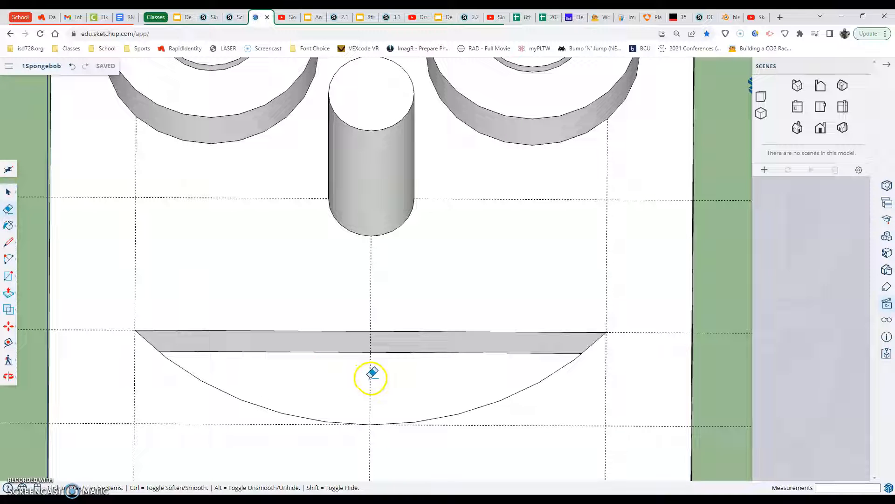
mouse_move(108, 302)
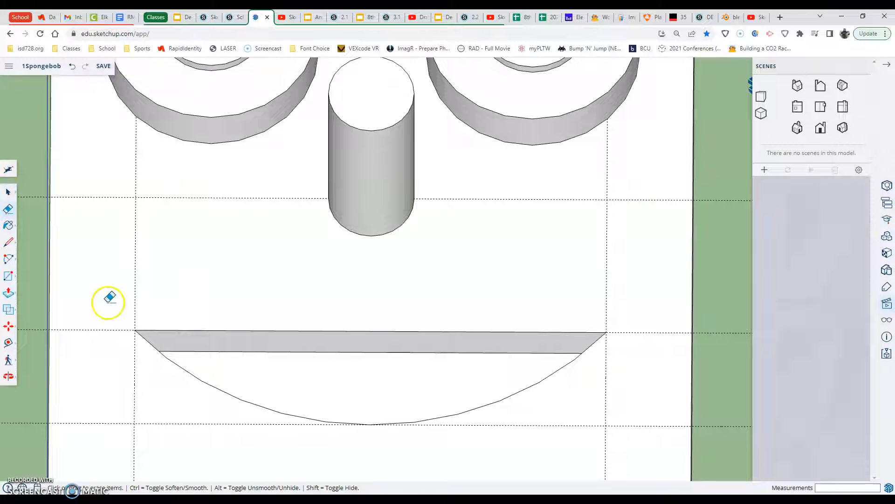
mouse_move(9, 276)
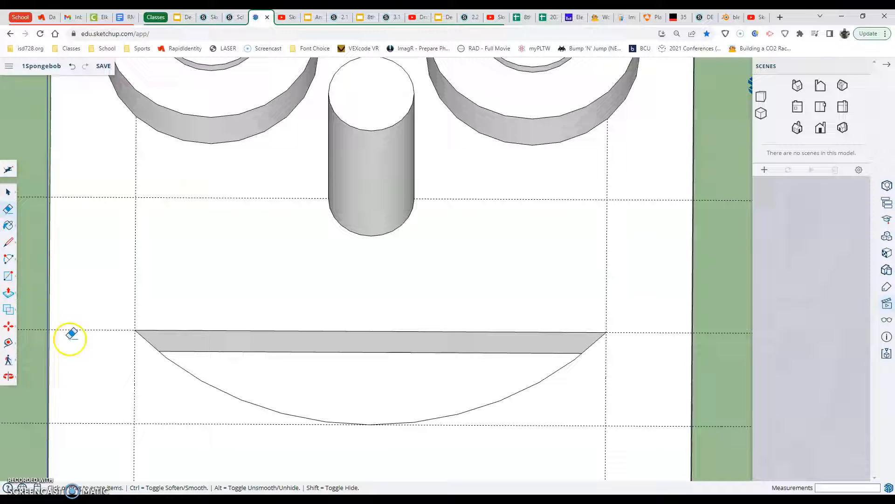
Start laying guide lines inside the mouth with the Tape Measure tool.
left_click(9, 341)
type("5")
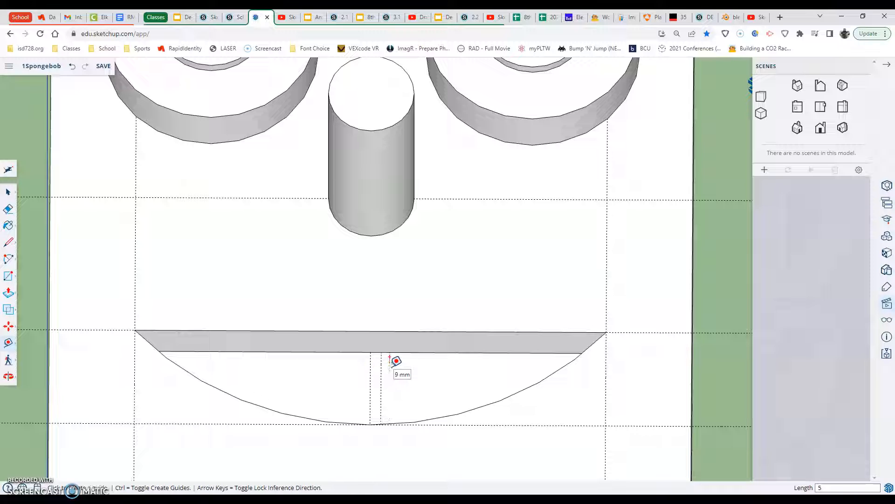
mouse_move(374, 370)
type("20")
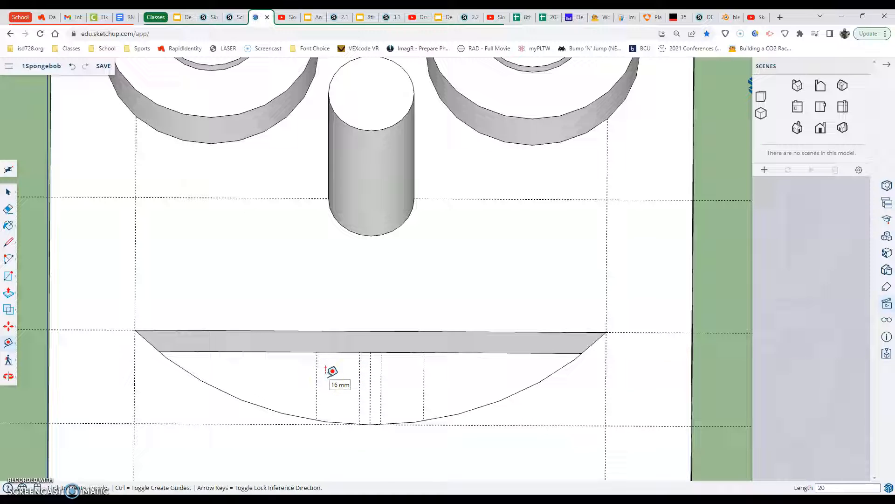
mouse_move(344, 347)
type("30")
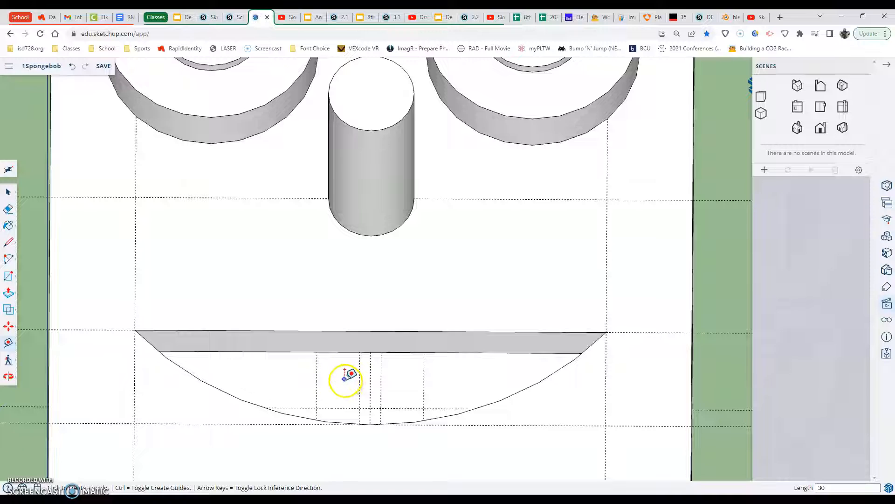
Draw the left and right 30 × 20 mm tooth rectangles snapped to the mouth guides.
left_click(8, 276)
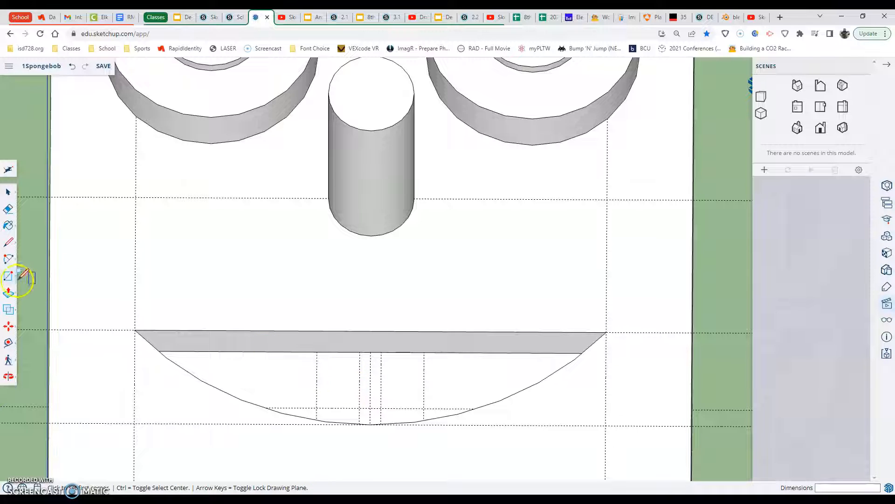
mouse_move(320, 354)
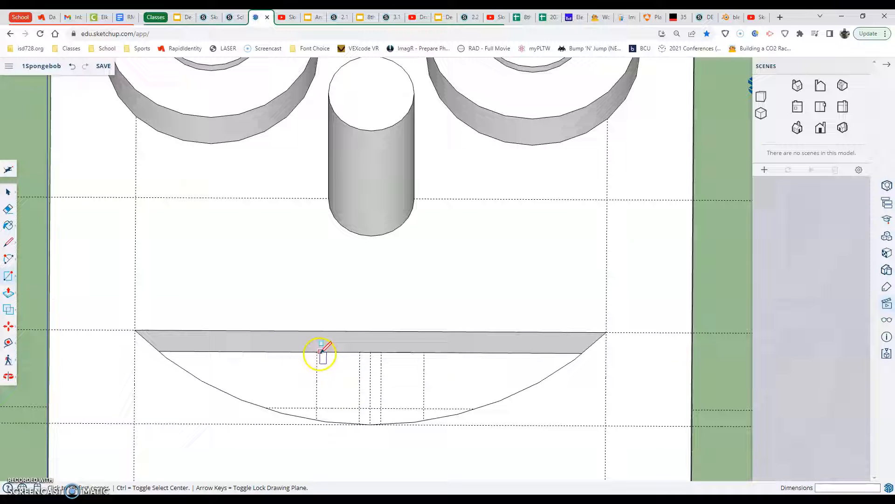
left_click(317, 351)
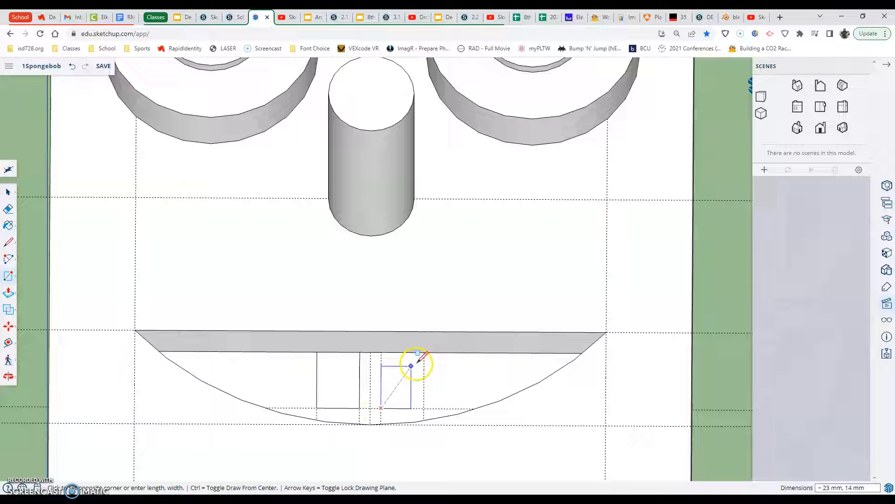
left_click(410, 366)
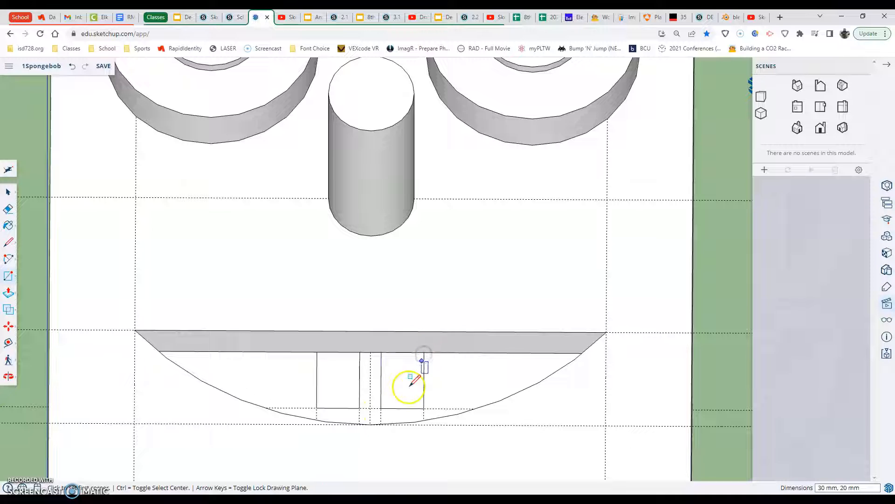
mouse_move(394, 377)
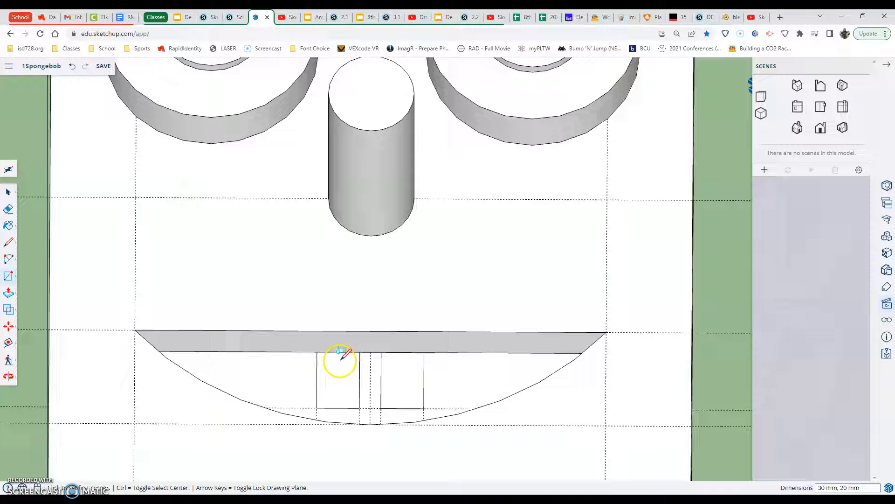
mouse_move(296, 354)
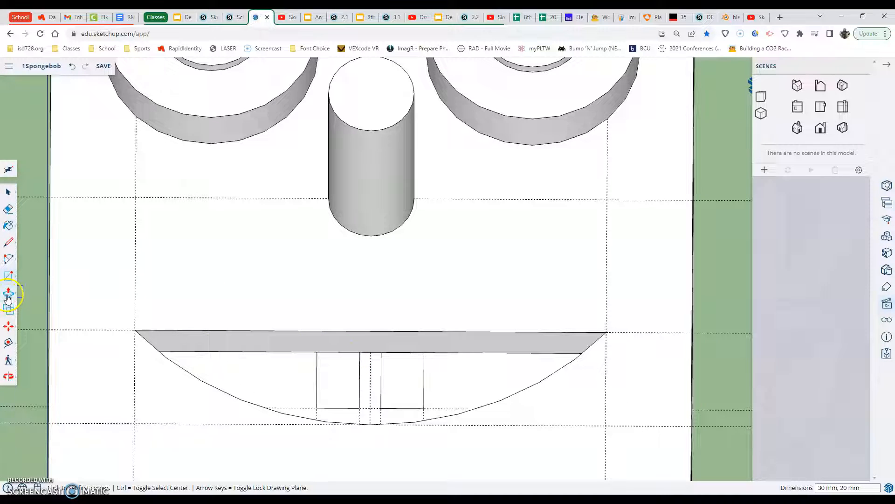
Pull both tooth rectangles forward into raised blocks inside the recessed mouth.
left_click(9, 292)
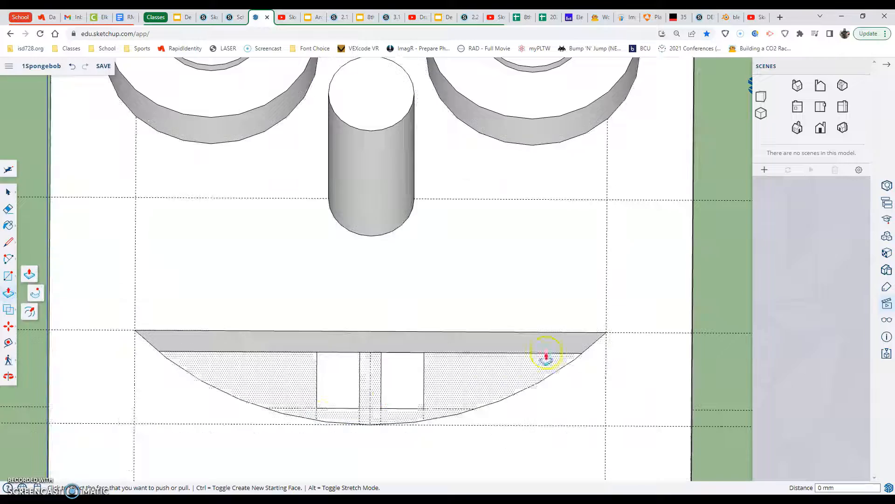
left_click(843, 128)
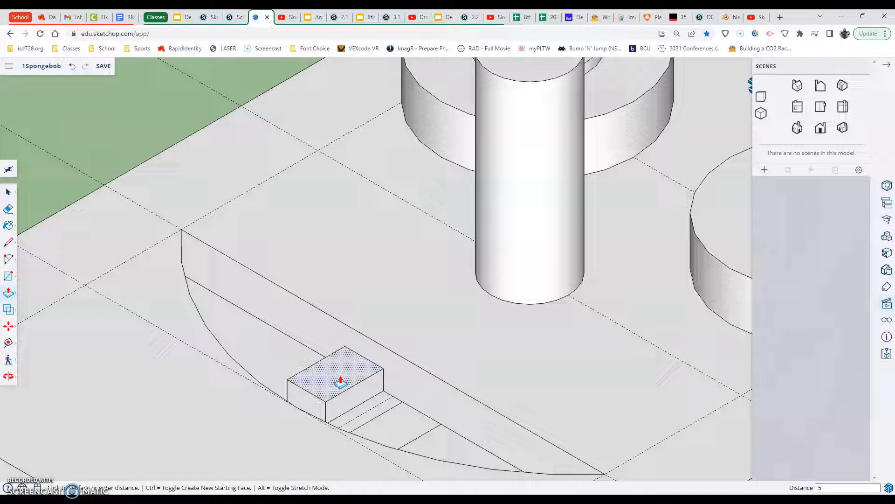
type("51")
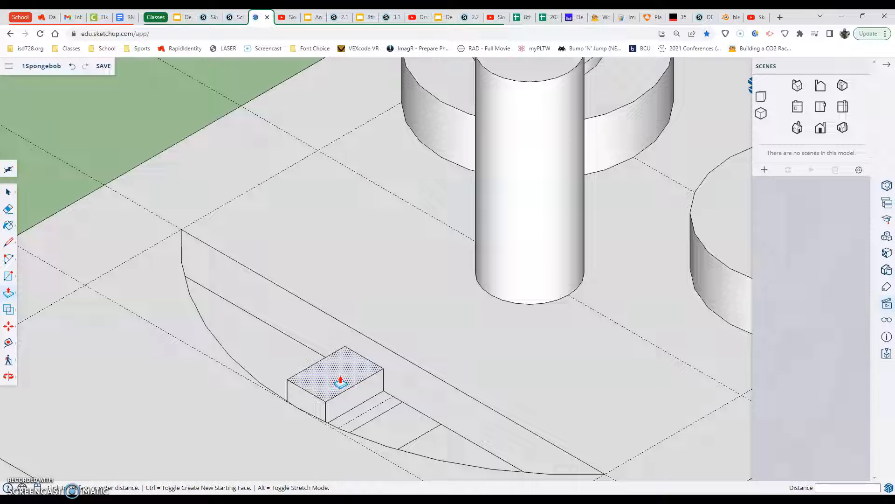
left_click(339, 371)
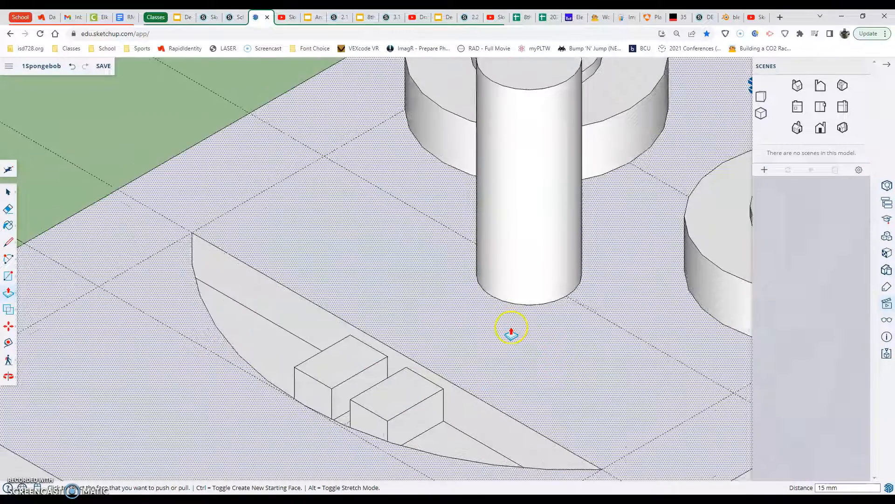
scroll("down", 3)
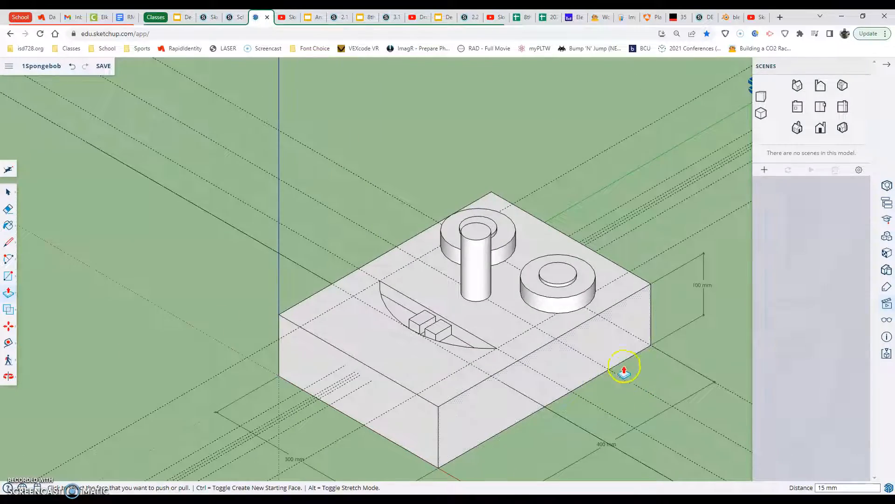
mouse_move(599, 236)
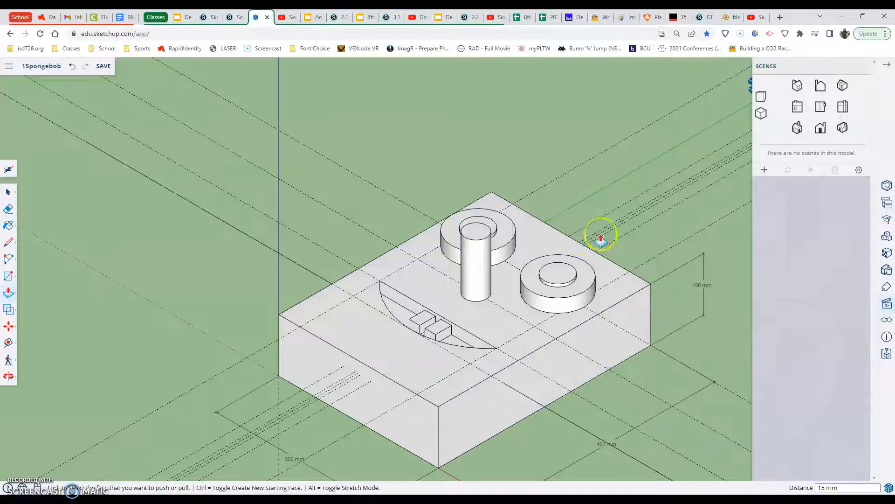
mouse_move(400, 314)
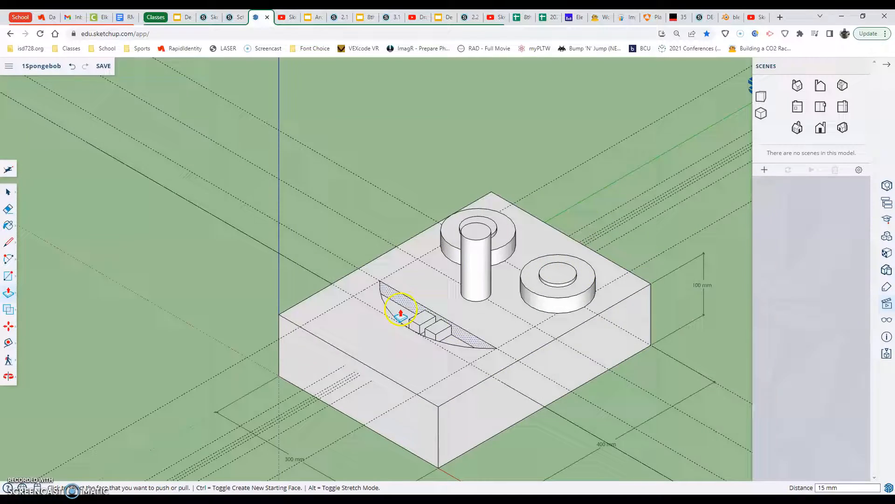
mouse_move(543, 374)
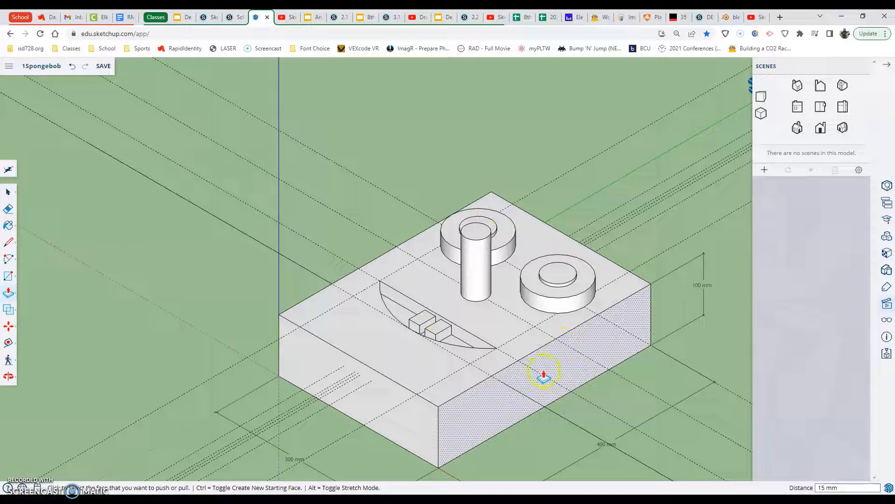
mouse_move(438, 431)
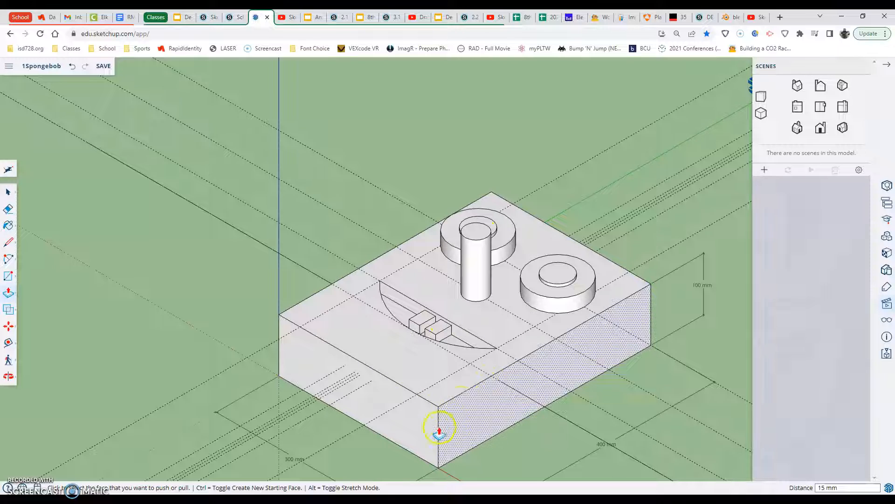